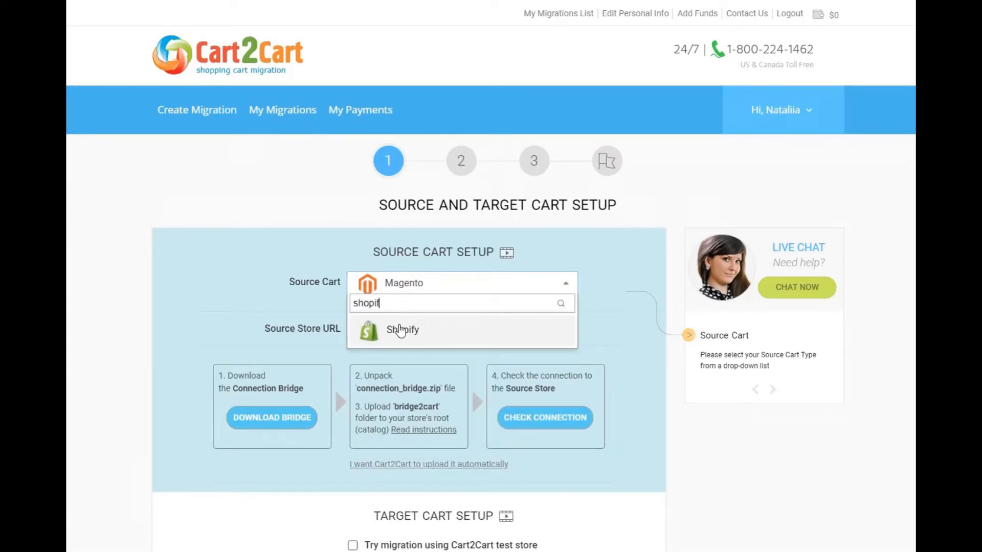
Pick Shopify as the source cart, then search 'woo' for the target cart.
left_click(402, 330)
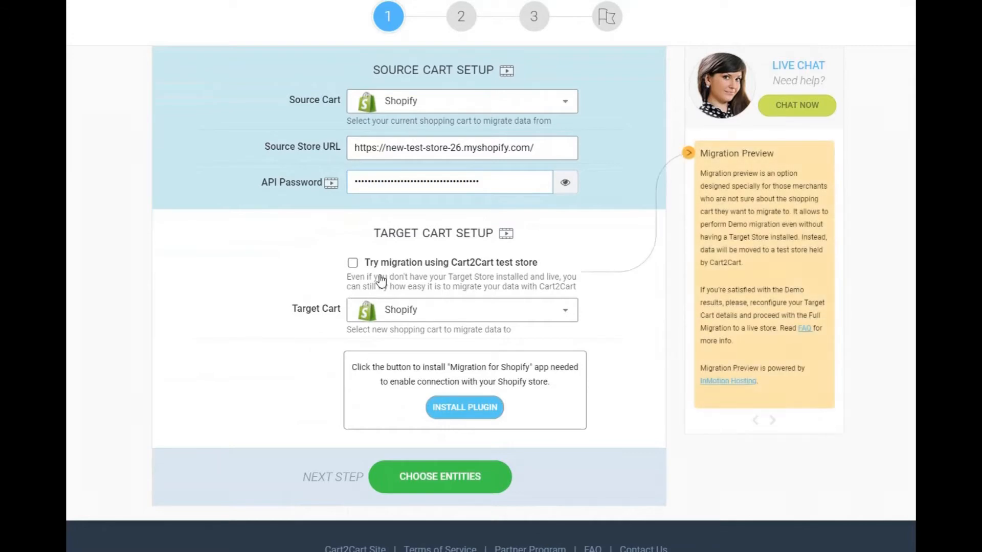
type("woo")
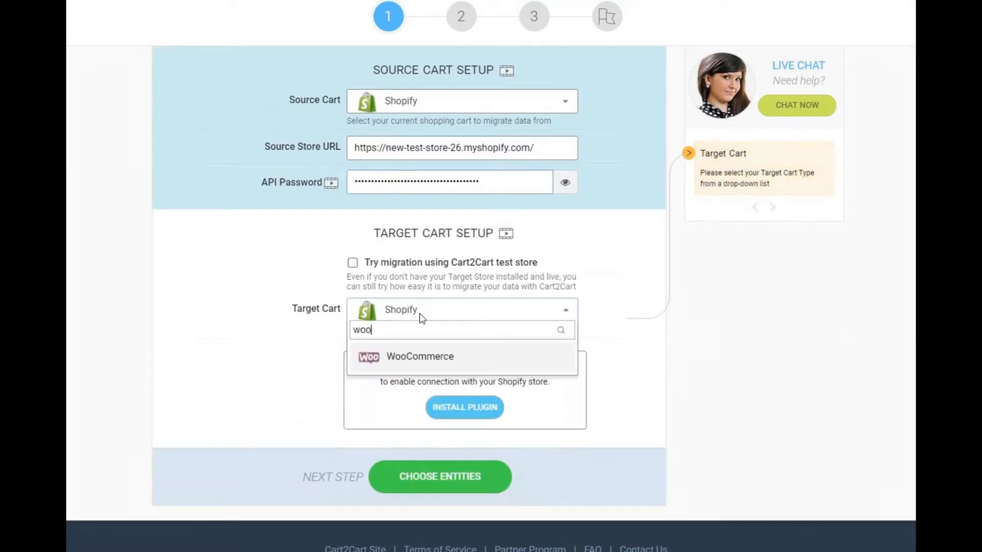
Select WooCommerce as target, enter the WordPress admin details, and continue to Choose Entities.
left_click(420, 356)
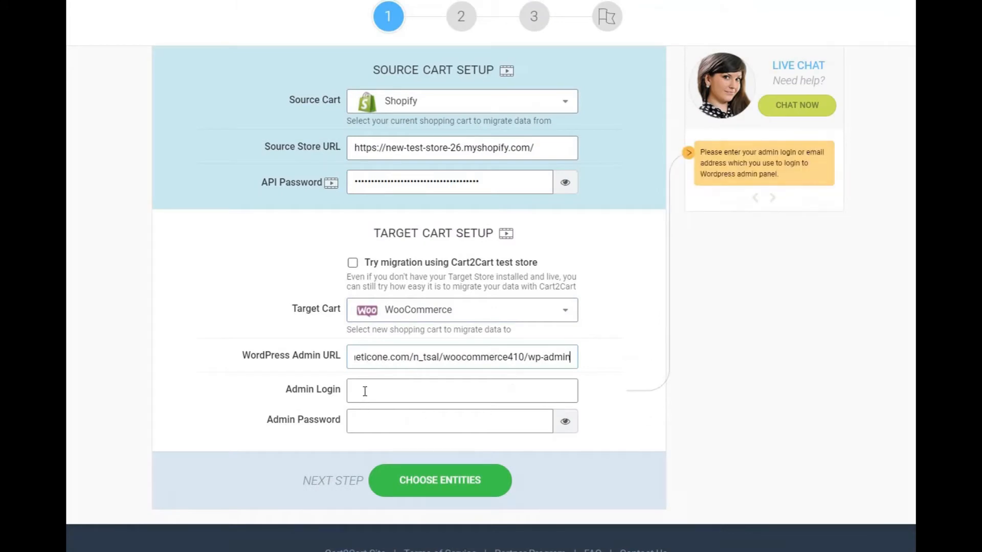
type("adm")
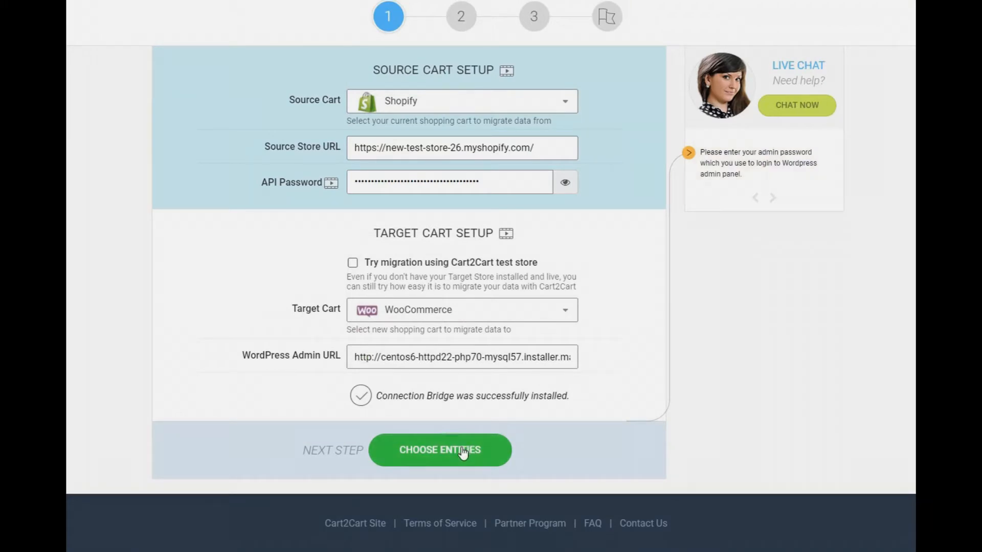
left_click(440, 450)
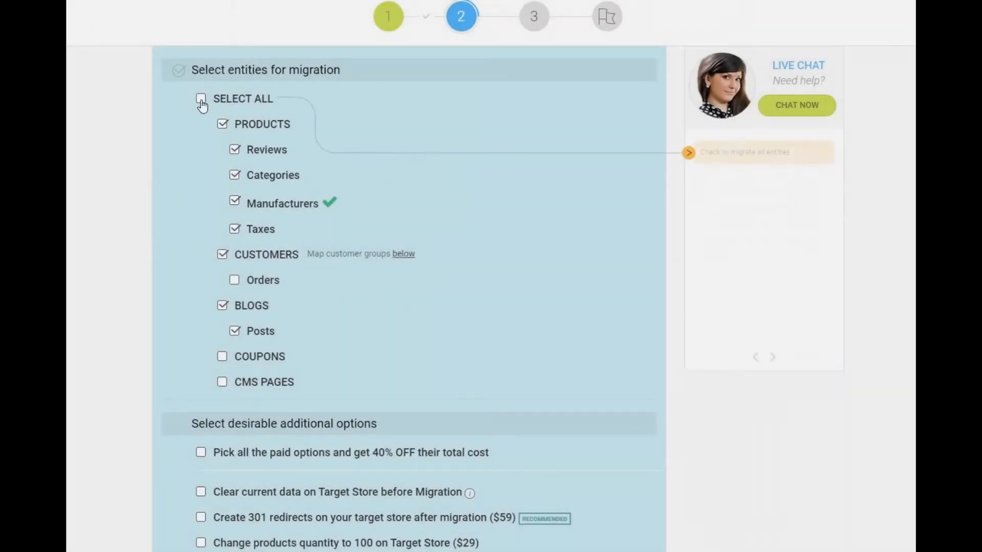
Tick Select All so all entities are checked, then scroll to additional options.
left_click(201, 98)
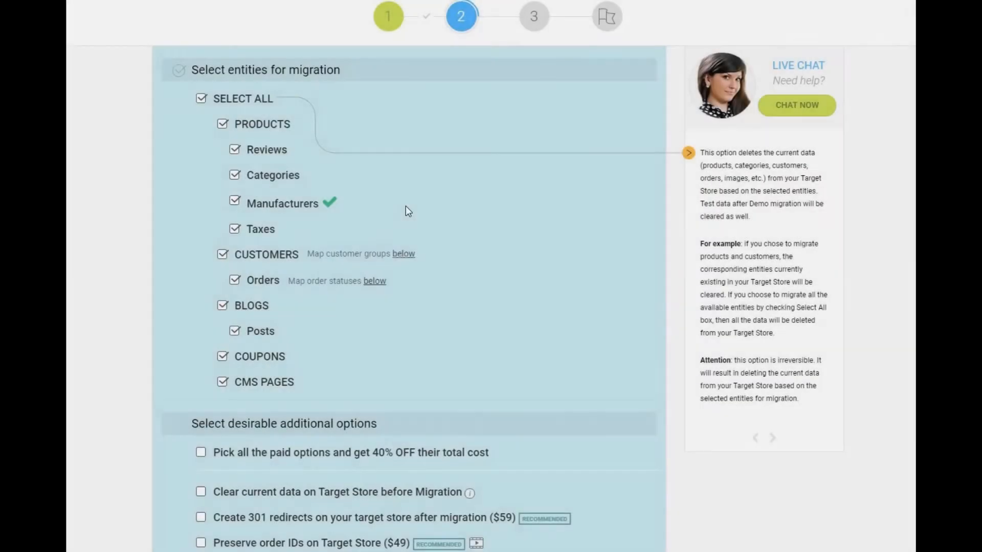
scroll("down", 3)
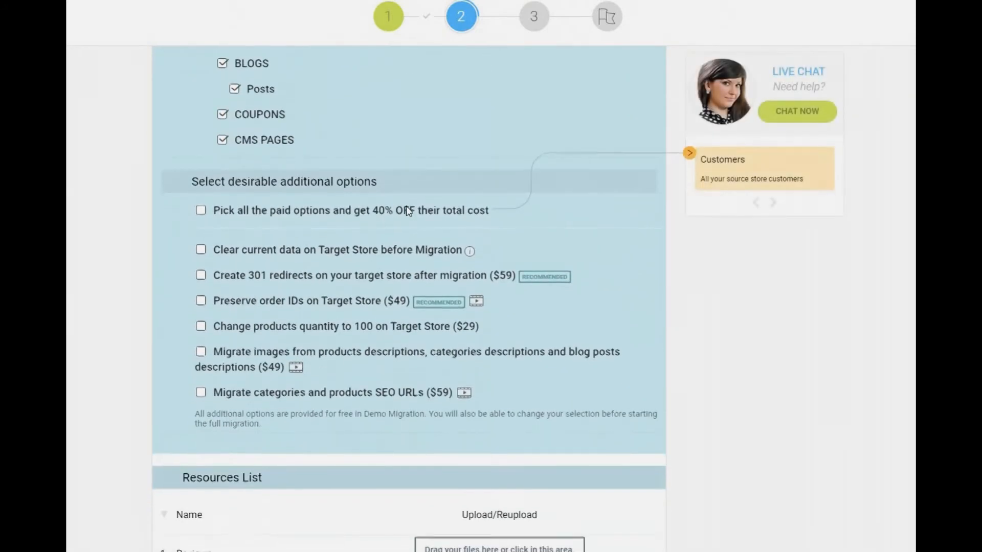
Tick 301 redirects, preserve order IDs, description images and SEO URLs options.
left_click(469, 250)
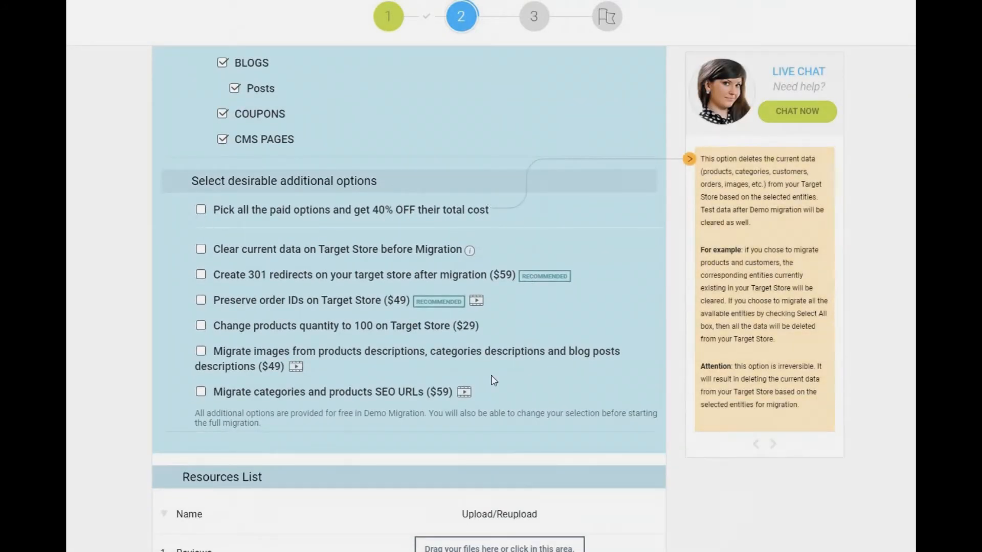
mouse_move(201, 275)
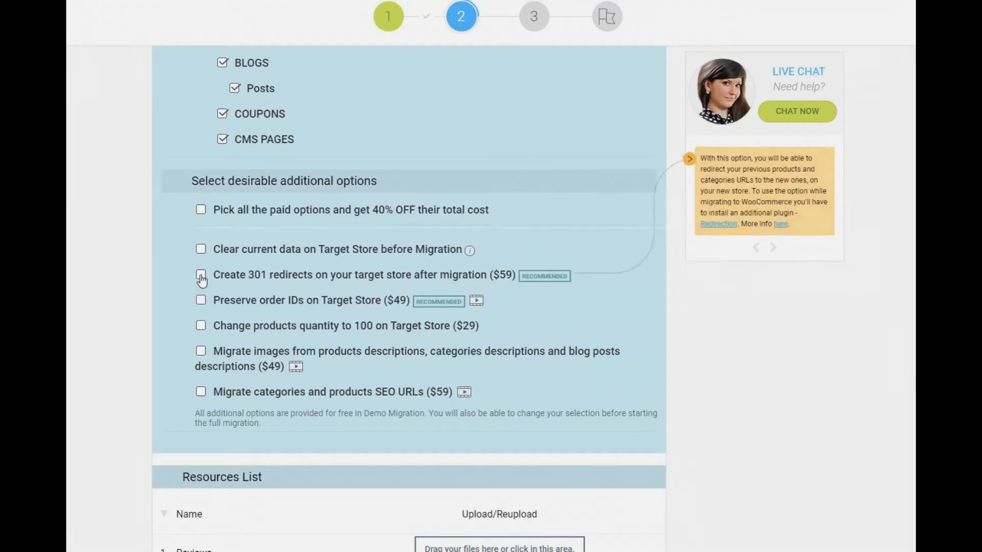
left_click(200, 306)
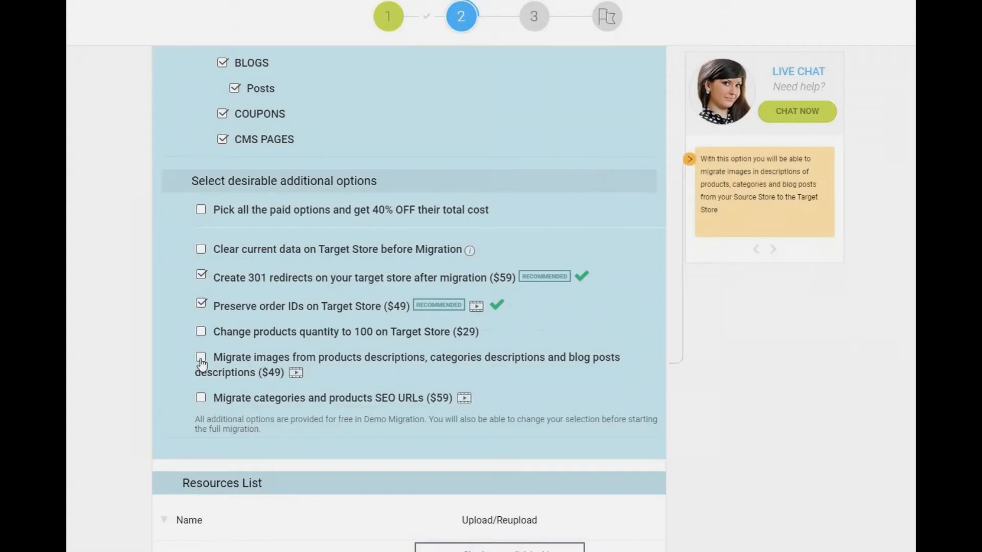
left_click(201, 357)
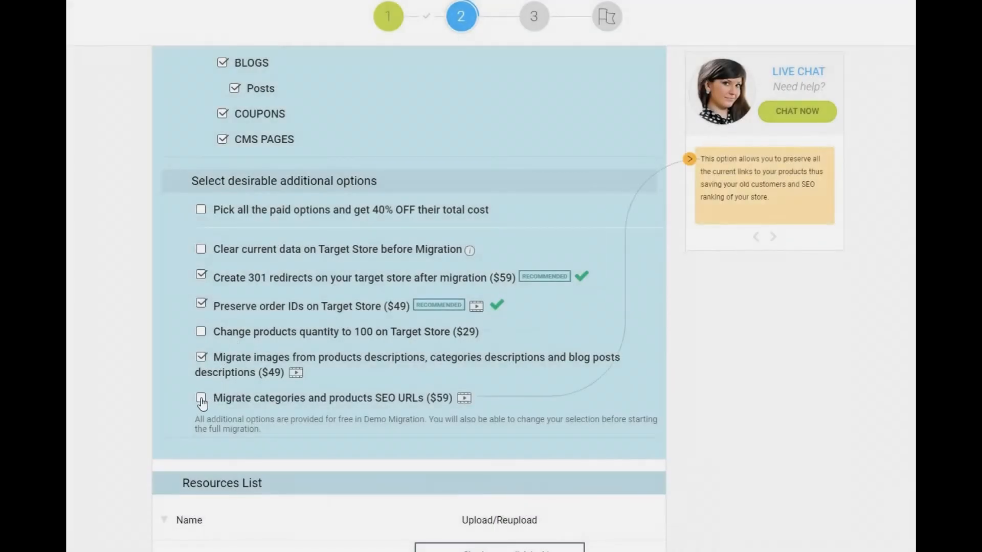
left_click(201, 210)
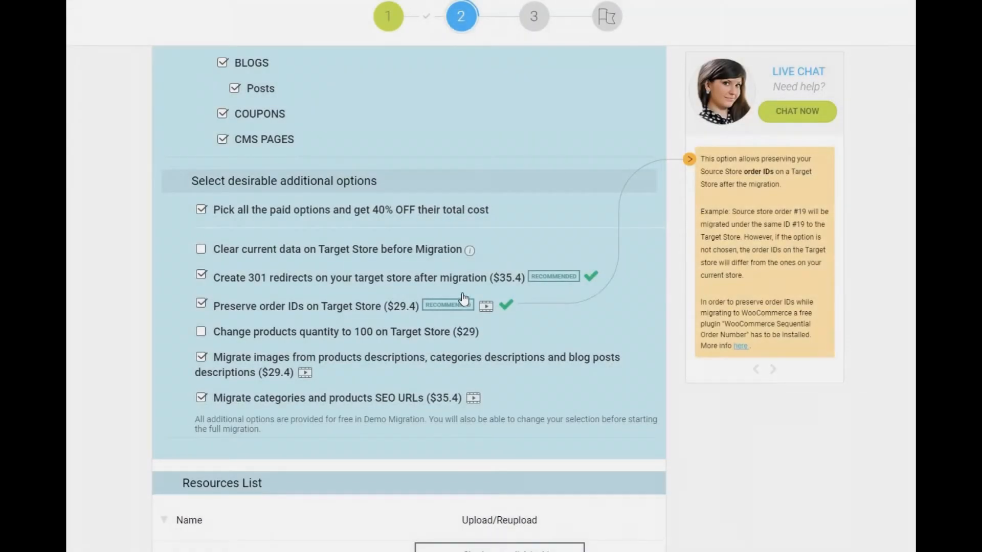
Expand and review Order Status Mapping, then launch the free demo migration.
scroll("down", 3)
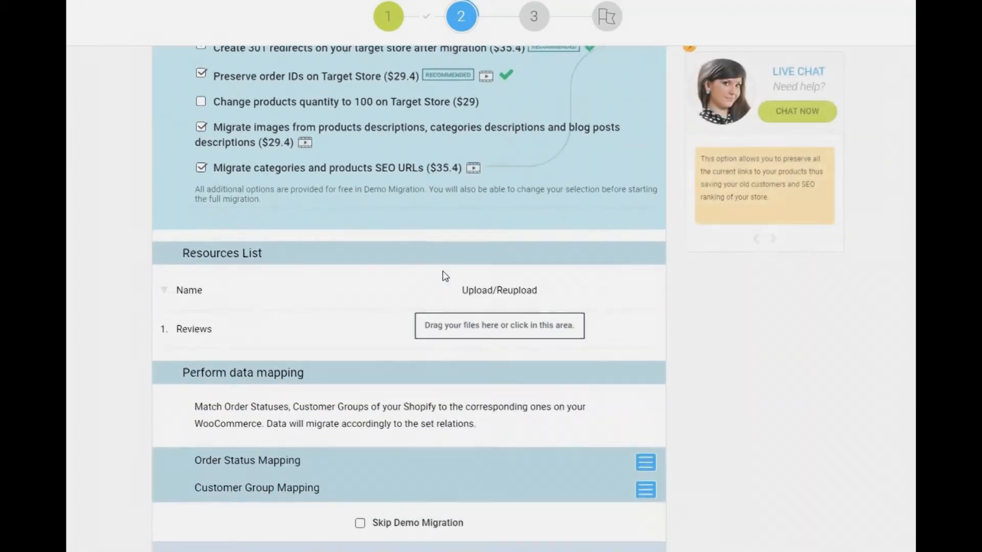
scroll("down", 3)
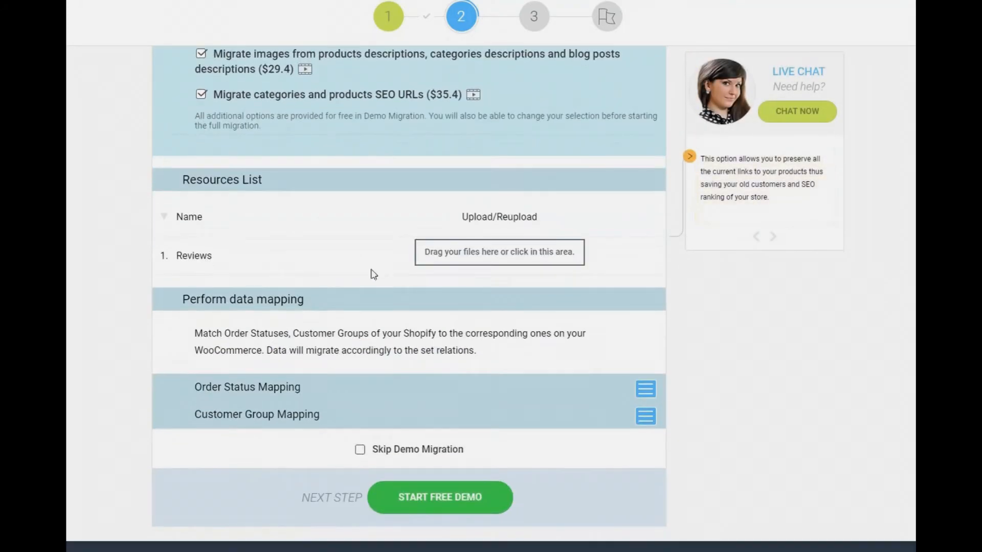
scroll("down", 3)
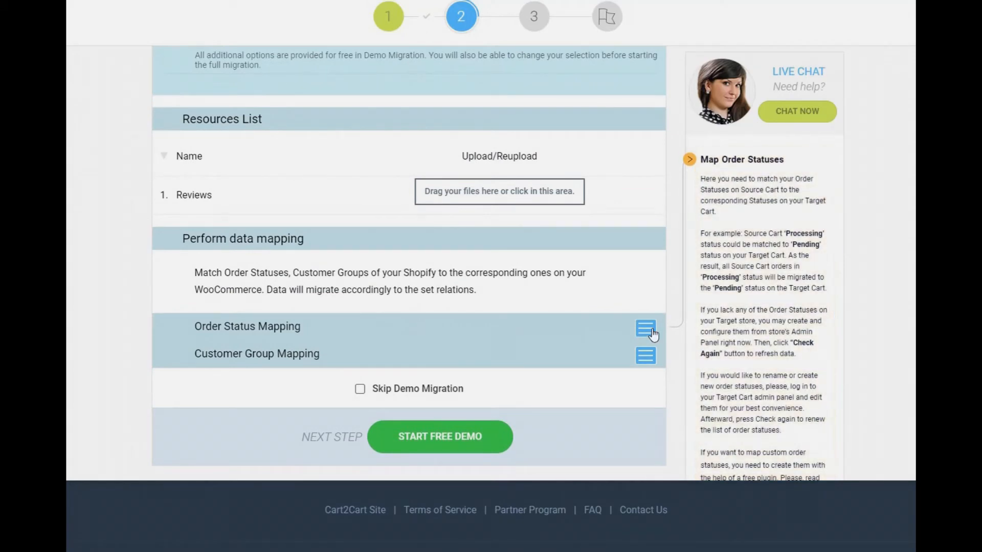
left_click(645, 329)
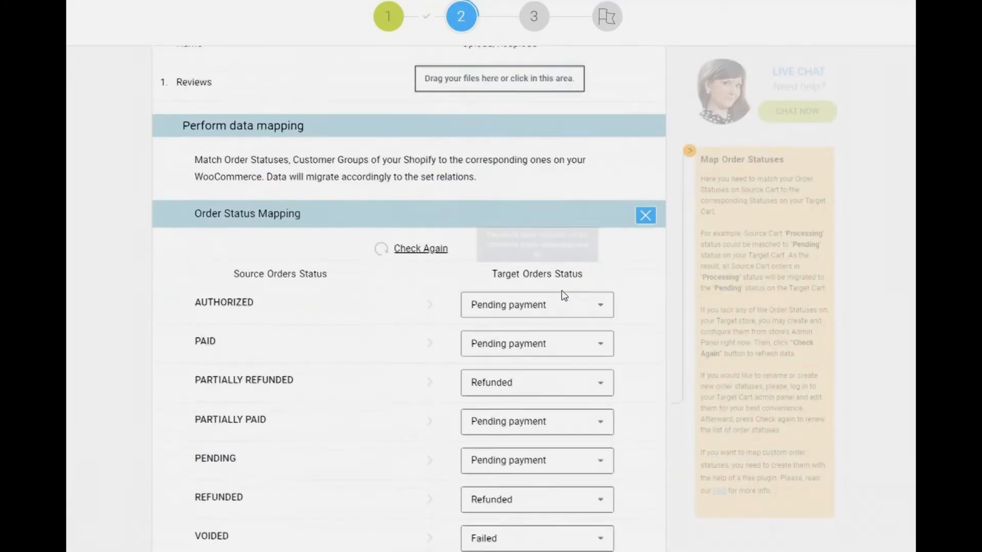
scroll("down", 3)
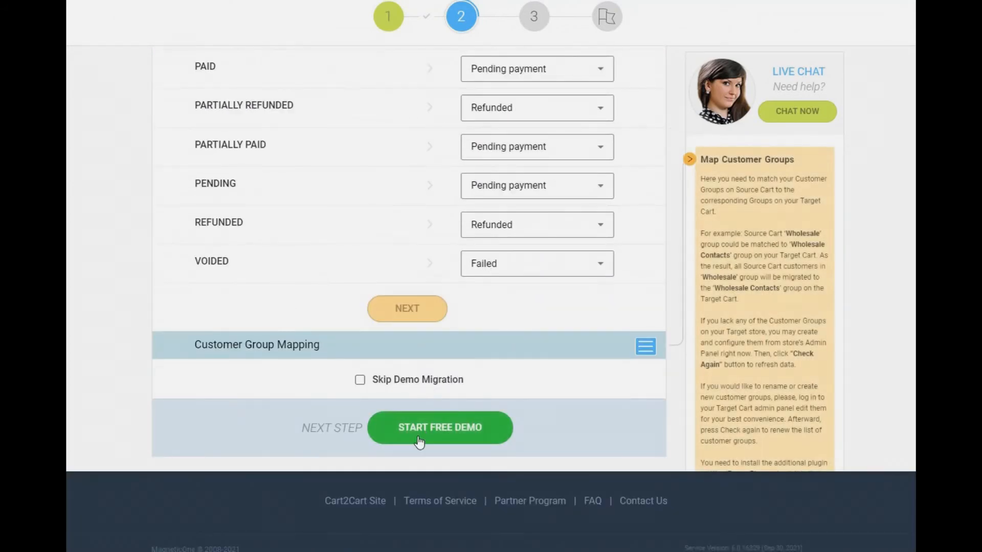
left_click(439, 428)
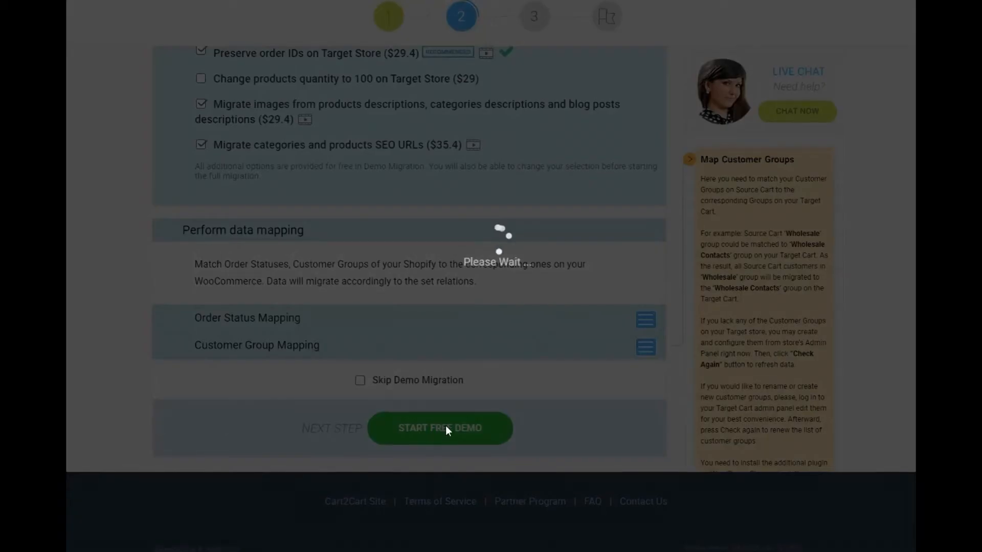
Follow the demo migration on the Demo Migration page as entities transfer.
left_click(440, 428)
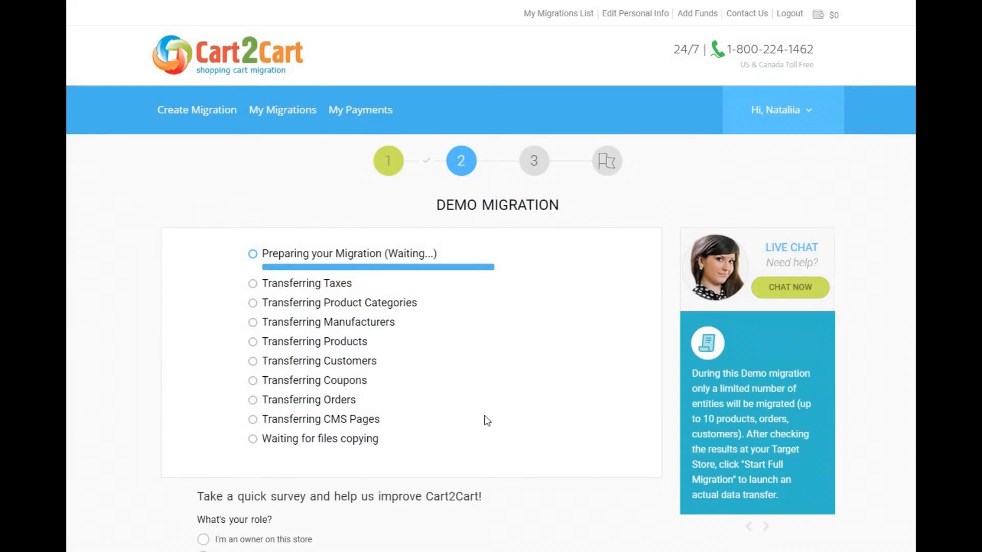
scroll("down", 3)
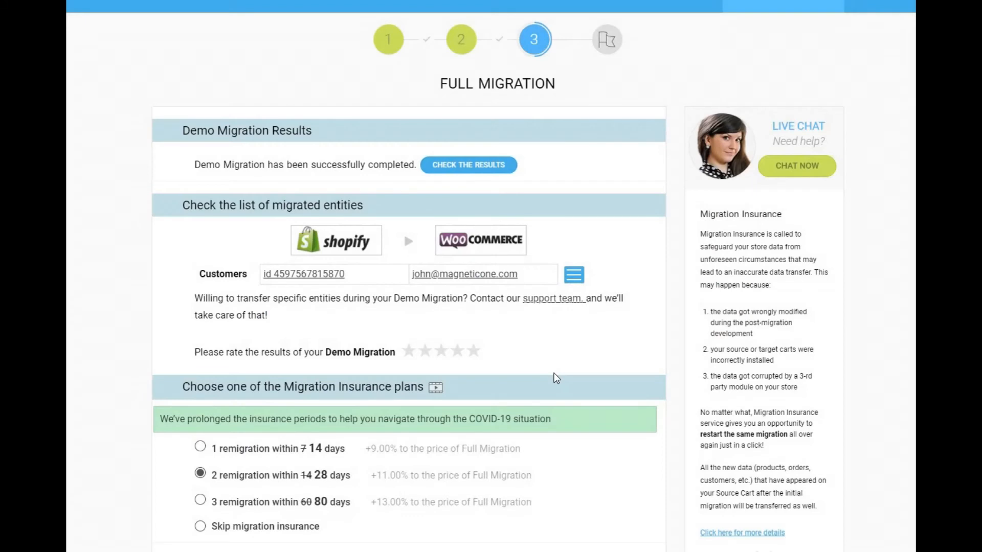
mouse_move(540, 290)
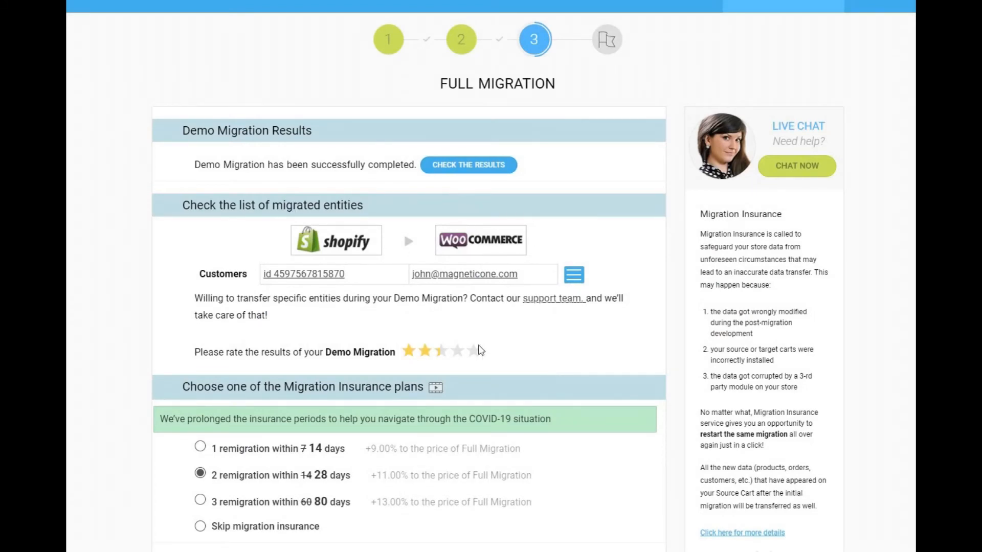
Scroll through the Full Migration step's demo results and insurance plans.
scroll("down", 3)
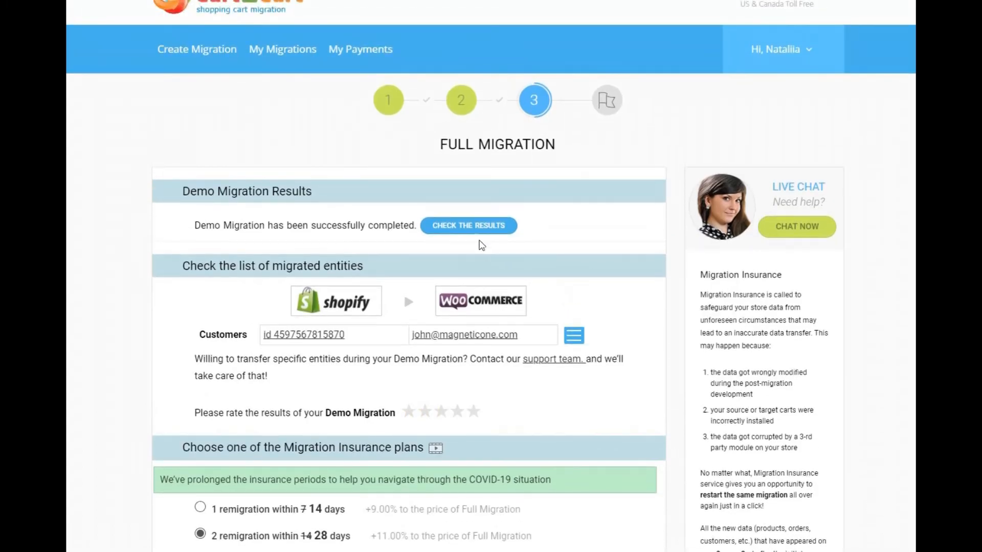